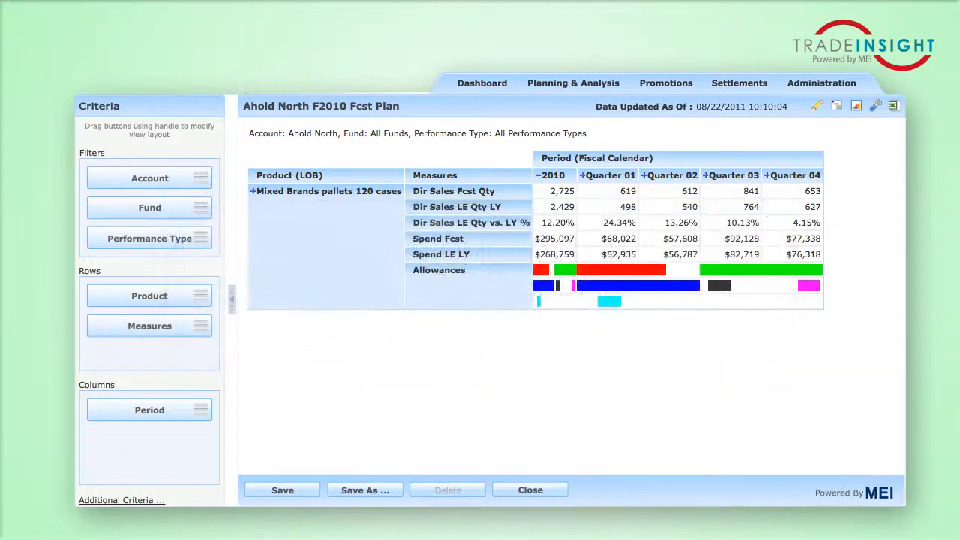
mouse_move(926, 157)
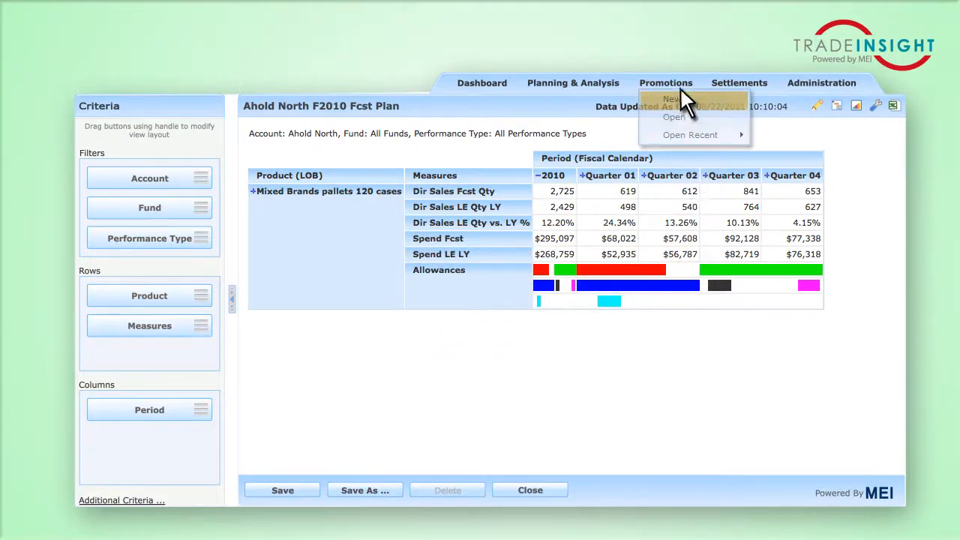
Step: Start a new promotion using the Promotion for Distributor template
left_click(671, 98)
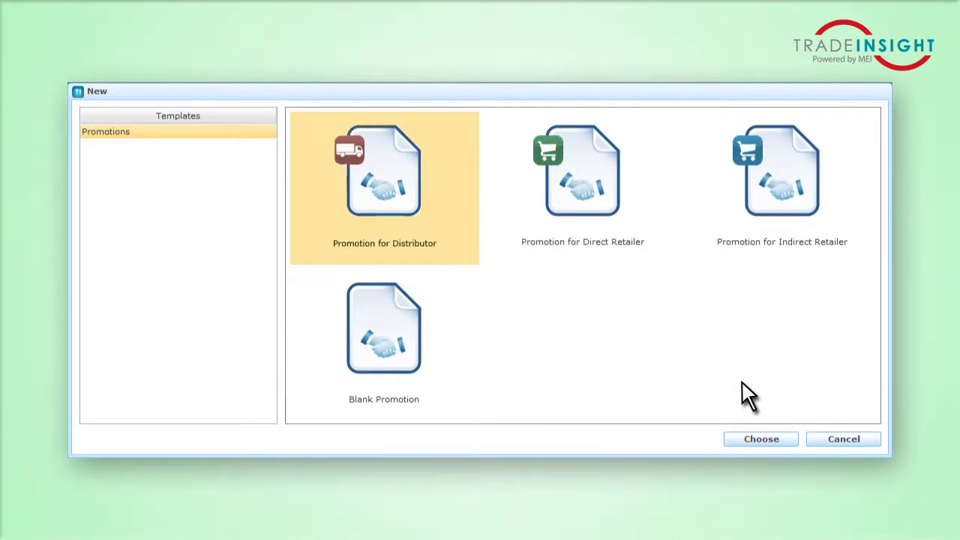
left_click(760, 438)
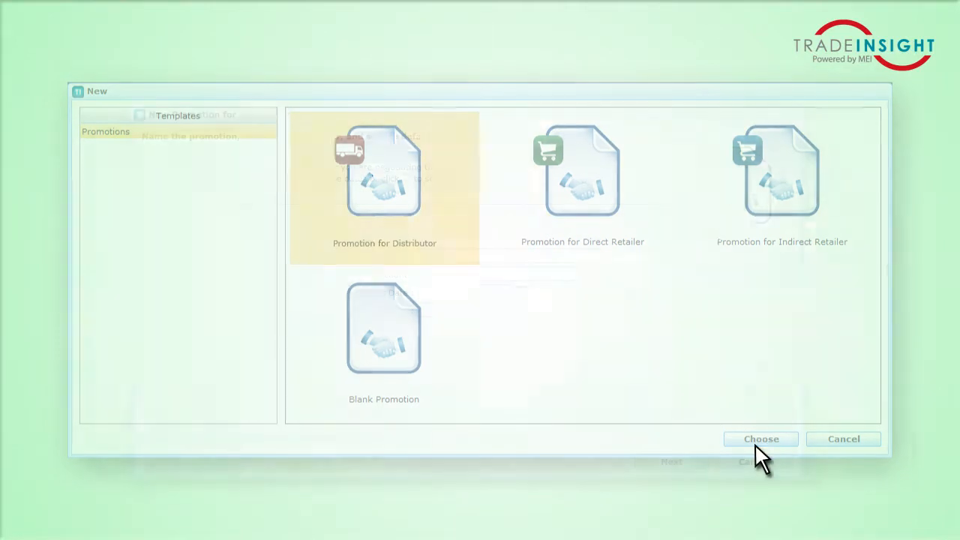
left_click(760, 439)
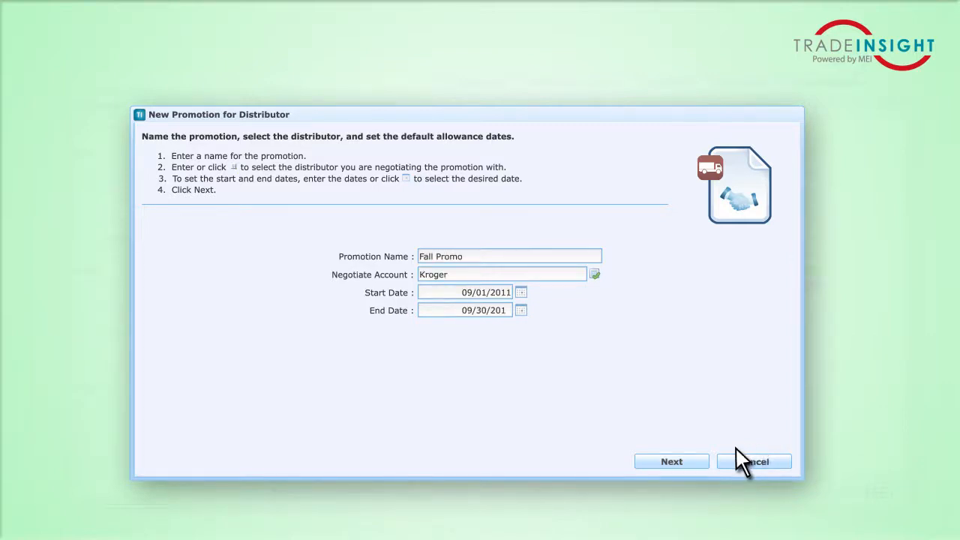
Step: Advance through the wizard past the $1.65 lump-sum off-invoice allowance step
left_click(671, 461)
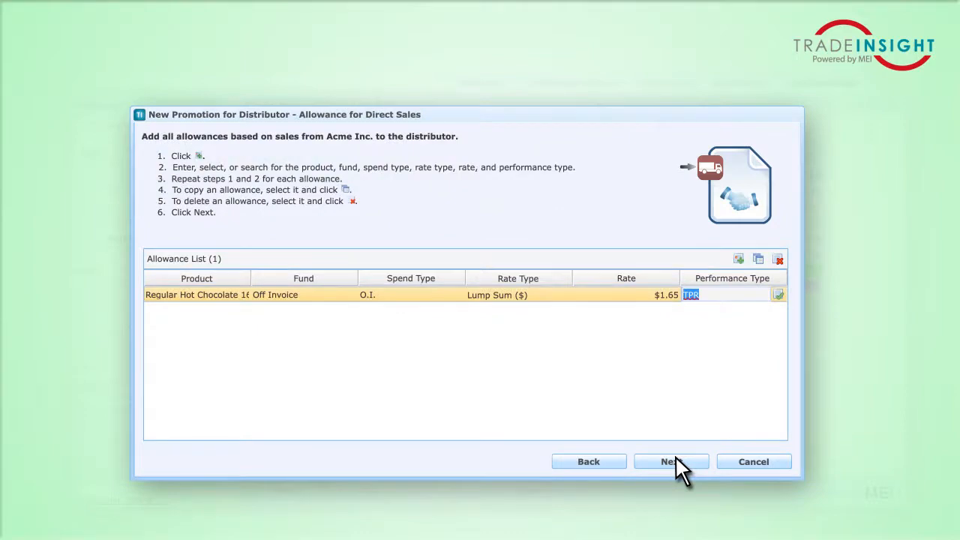
left_click(670, 461)
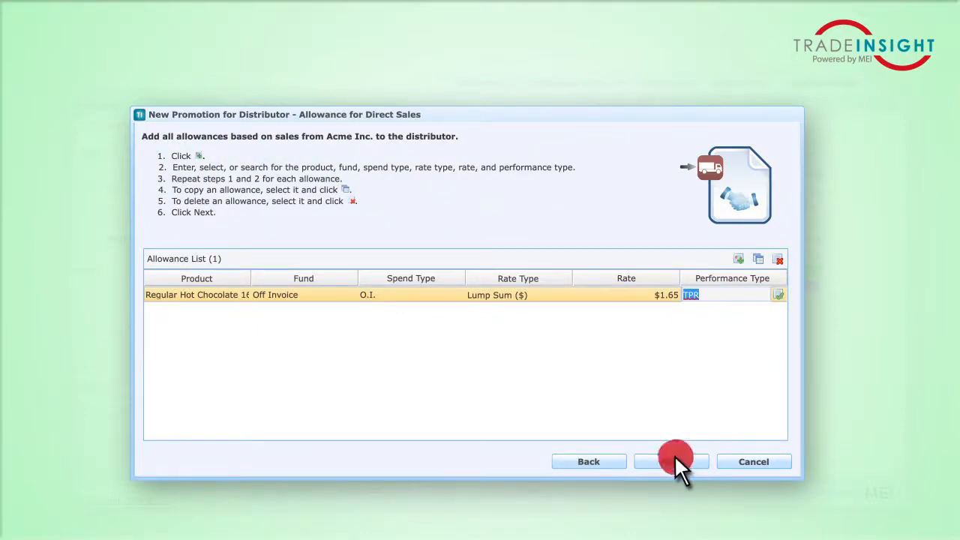
left_click(670, 461)
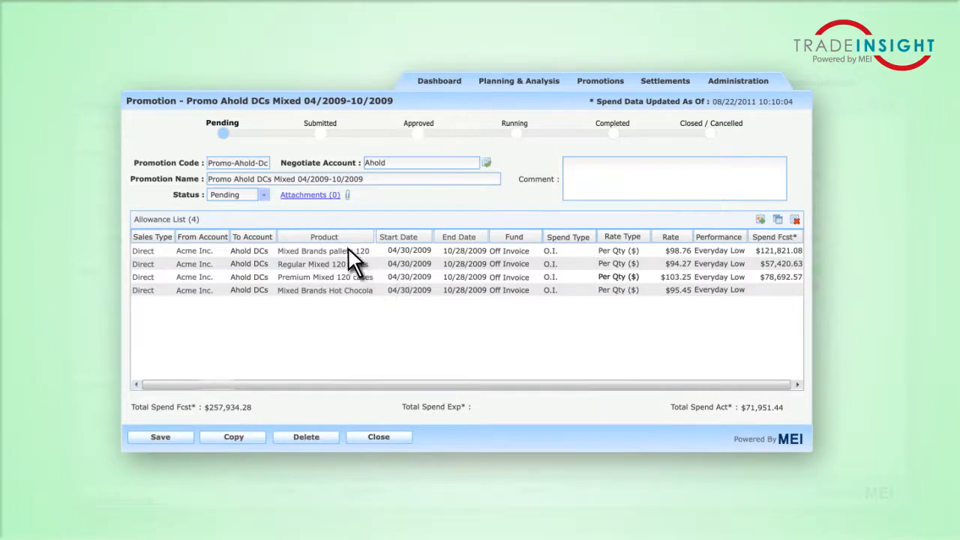
Step: Multi-select the first three rows of the Ahold DCs Mixed allowance list
left_click(408, 277)
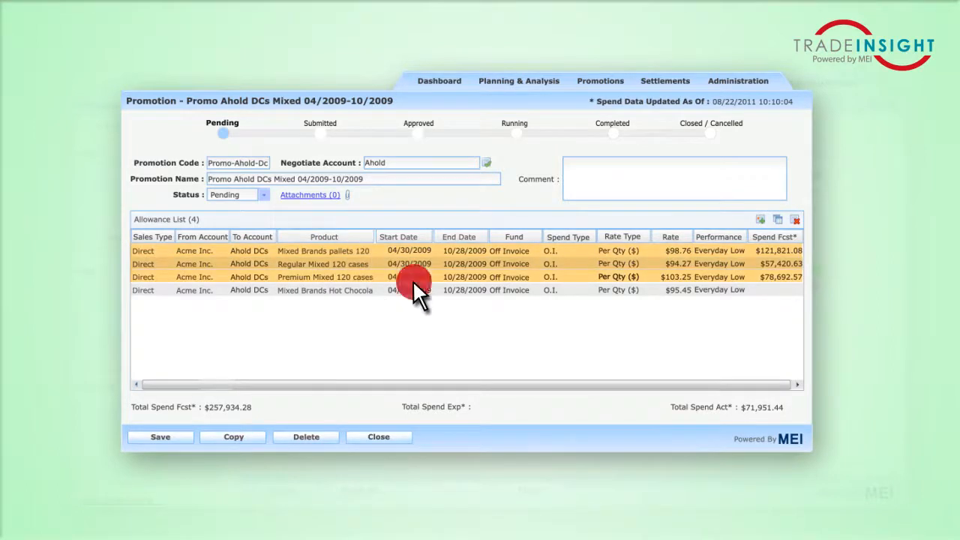